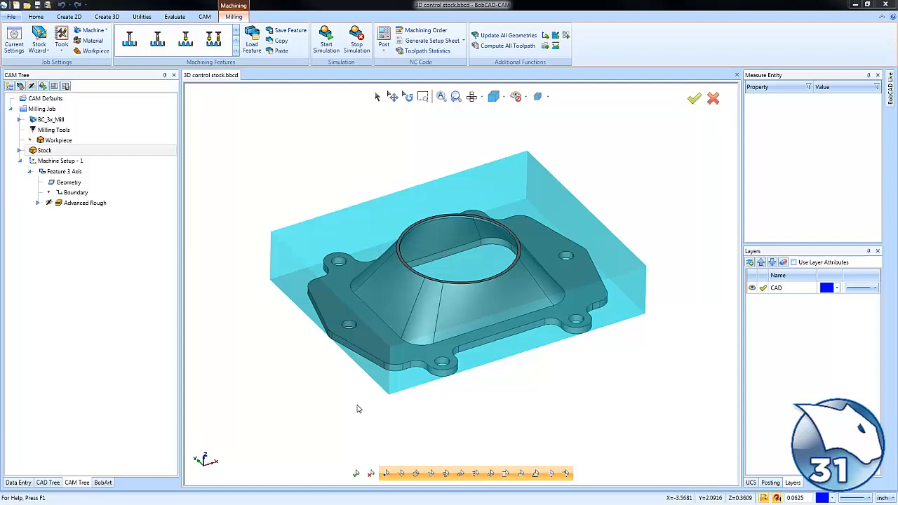
{"action": "mouse_move", "coordinate": [383, 321]}
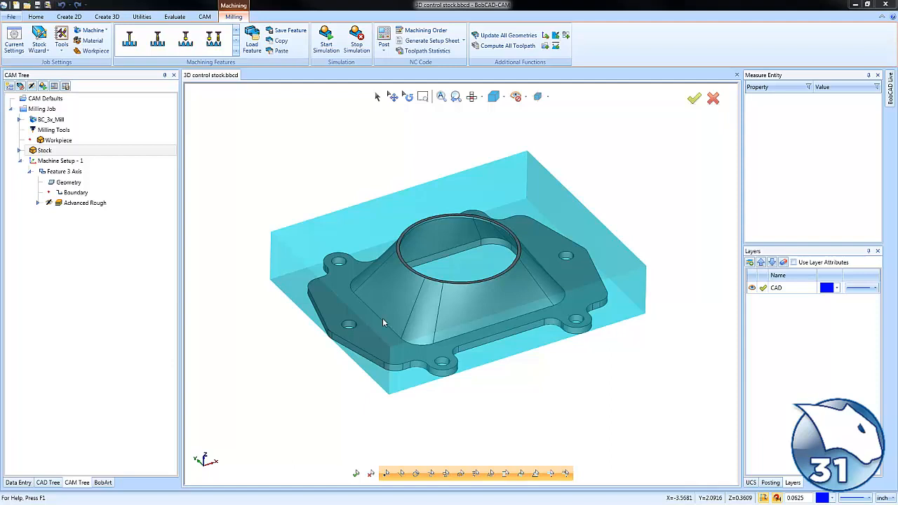
Show the Advanced Rough toolpath from the CAM Tree, revealing paths past the stock edges.
{"action": "right_click", "coordinate": [45, 150]}
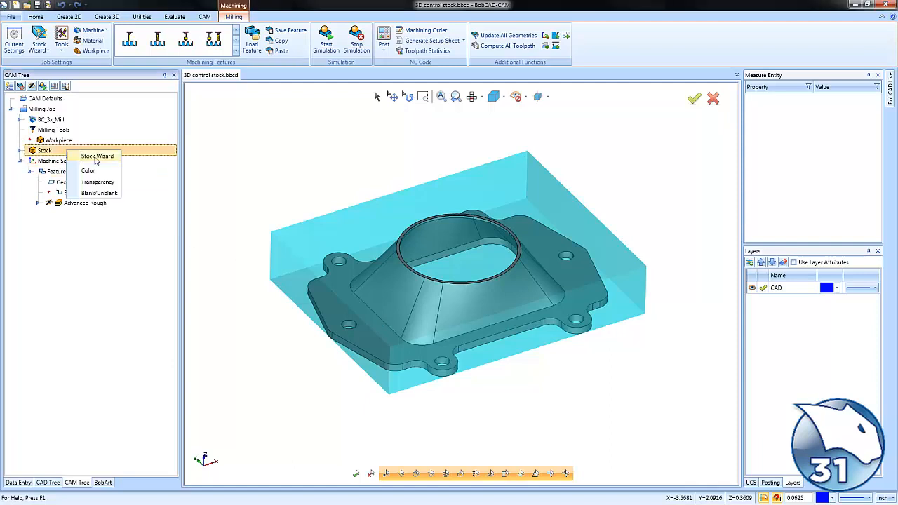
{"action": "left_click", "coordinate": [97, 156]}
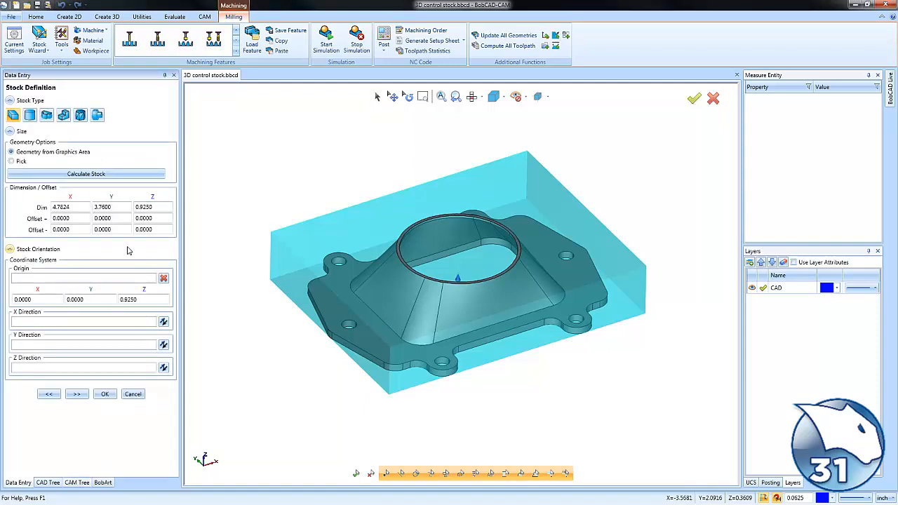
{"action": "mouse_move", "coordinate": [96, 238]}
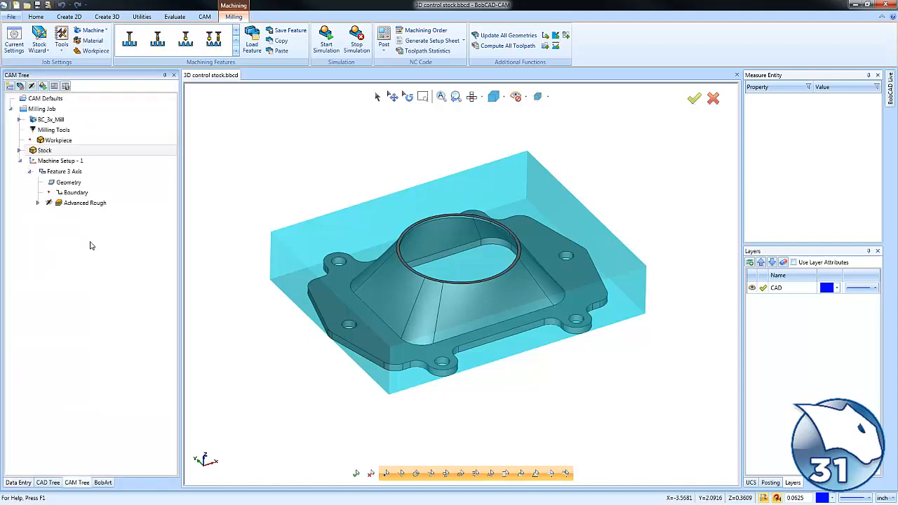
{"action": "left_click", "coordinate": [84, 202]}
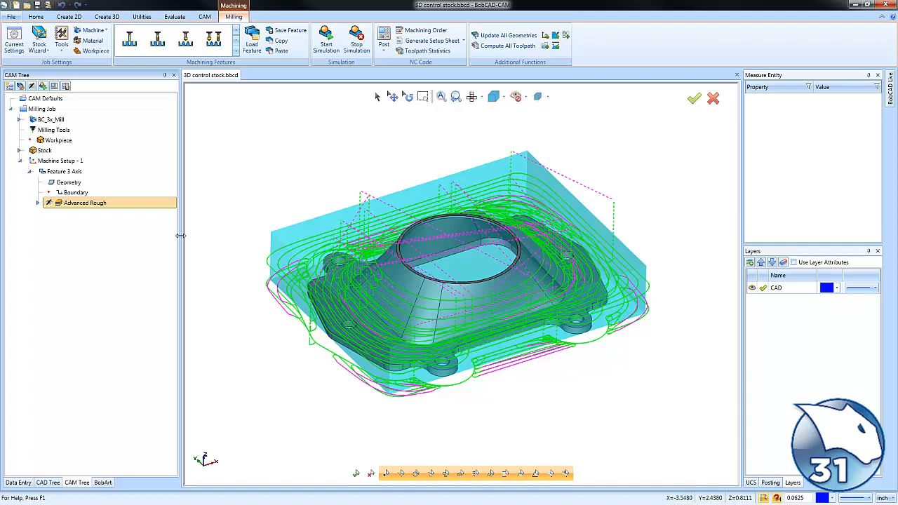
In the Stock Wizard, set the X Offset + to 1 inch and apply it.
{"action": "right_click", "coordinate": [45, 150]}
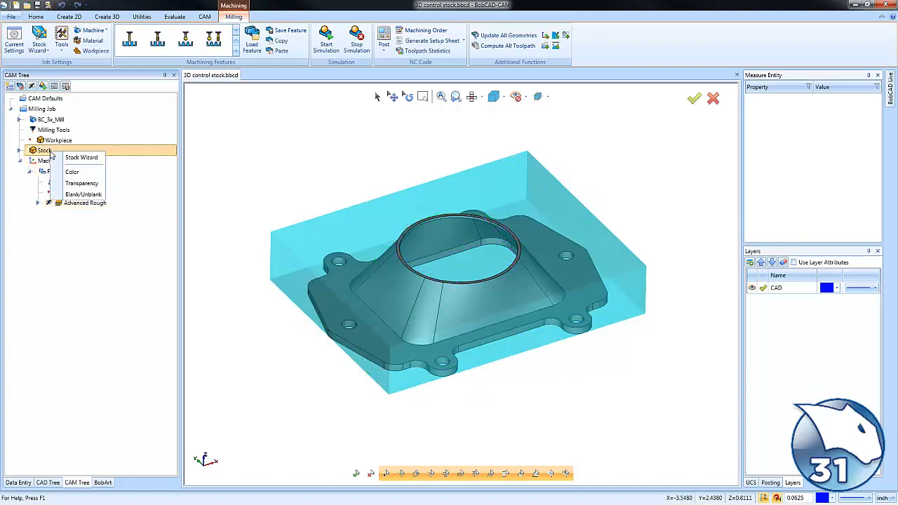
{"action": "mouse_move", "coordinate": [82, 157]}
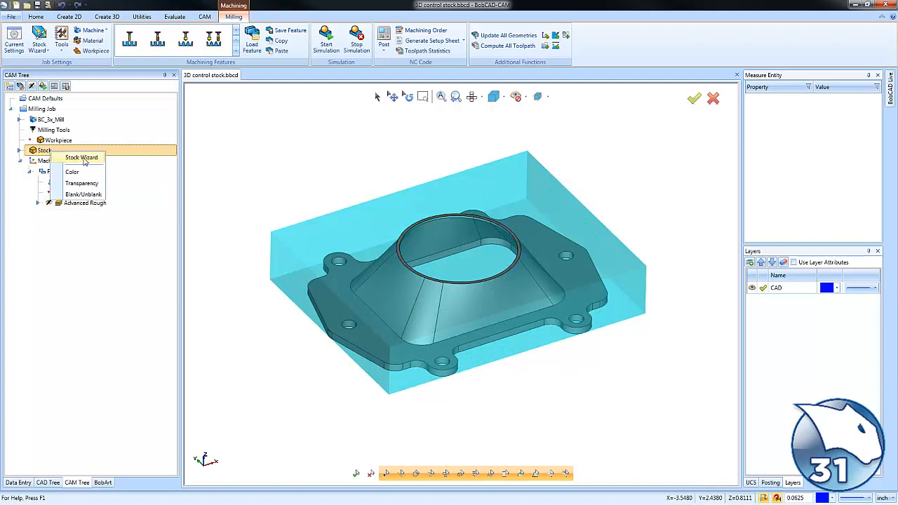
{"action": "left_click", "coordinate": [81, 157]}
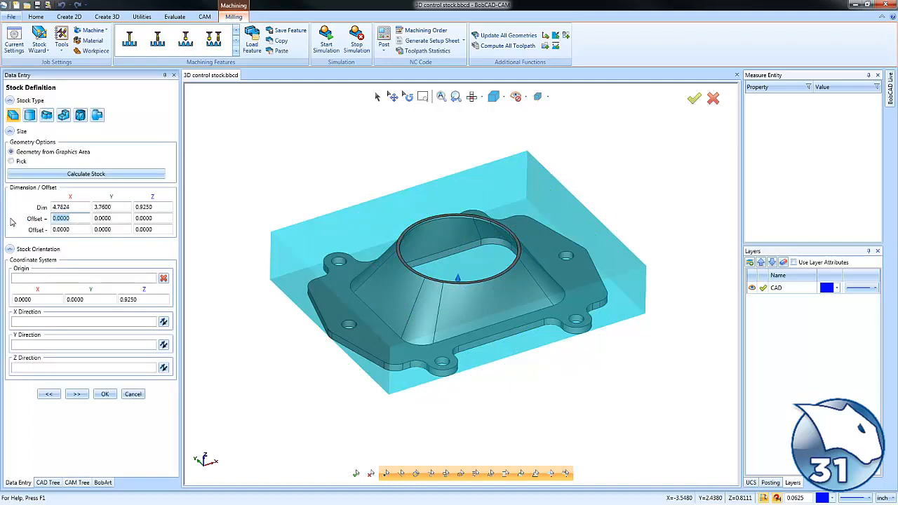
{"action": "type", "text": "1"}
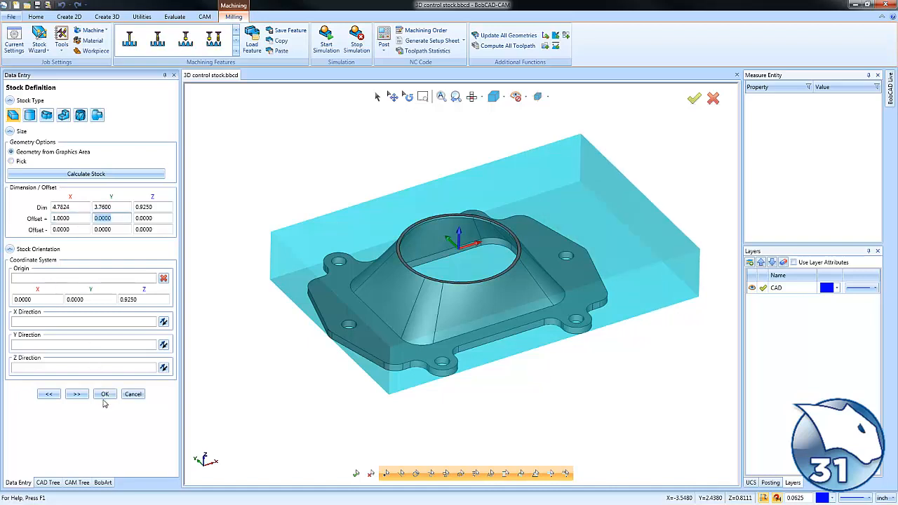
{"action": "left_click", "coordinate": [104, 393]}
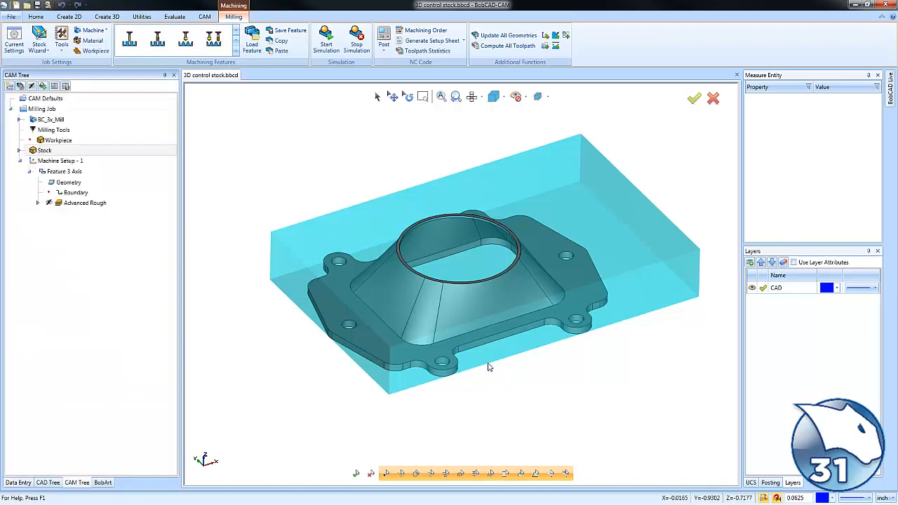
{"action": "mouse_move", "coordinate": [547, 343]}
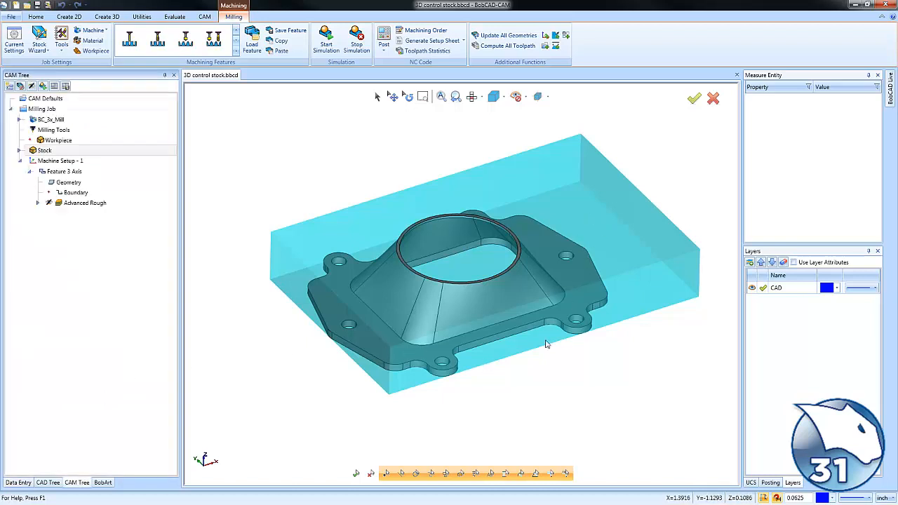